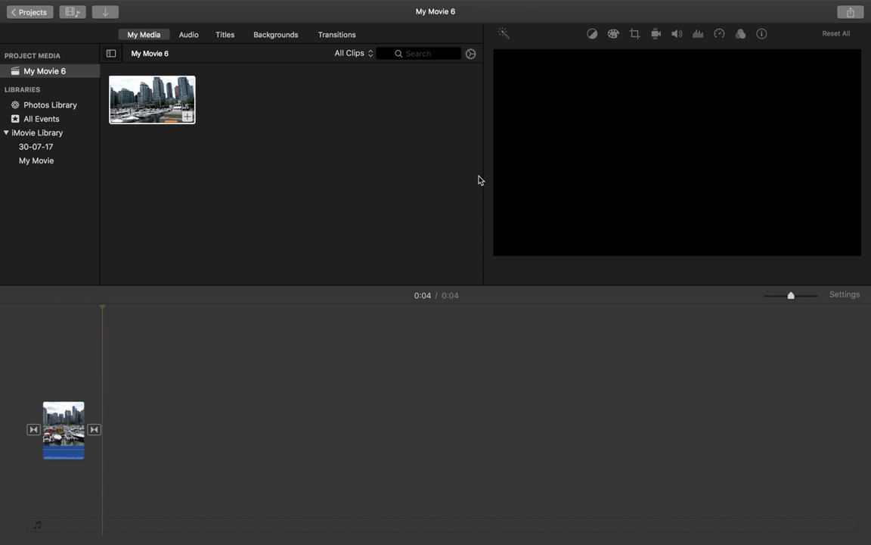
Show the marina clip in the viewer from the timeline's start
{"action": "left_click", "coordinate": [62, 424]}
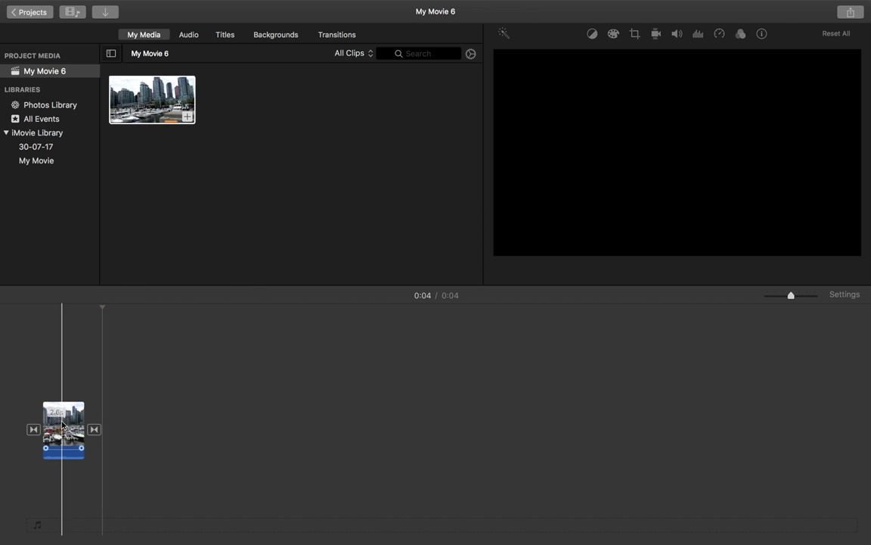
{"action": "left_click", "coordinate": [64, 432]}
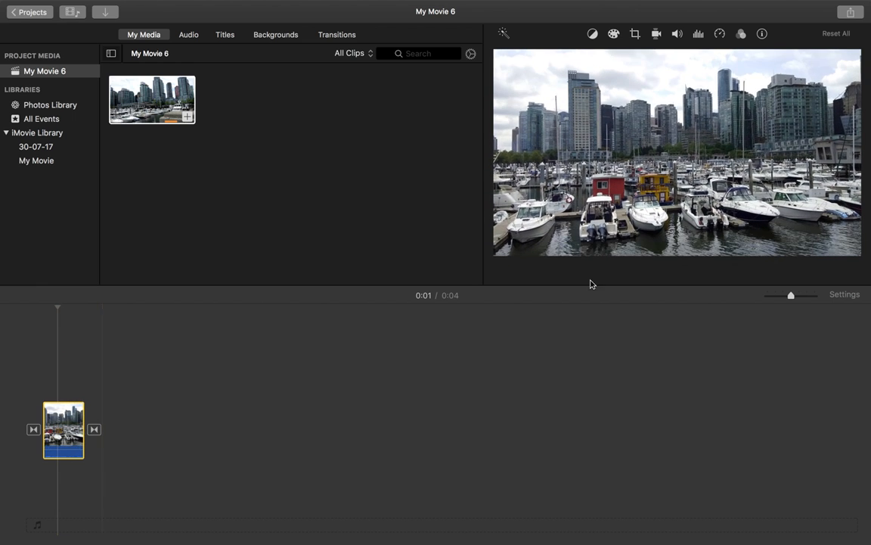
Start a Share > File export with format Video and Audio
{"action": "left_click", "coordinate": [850, 12]}
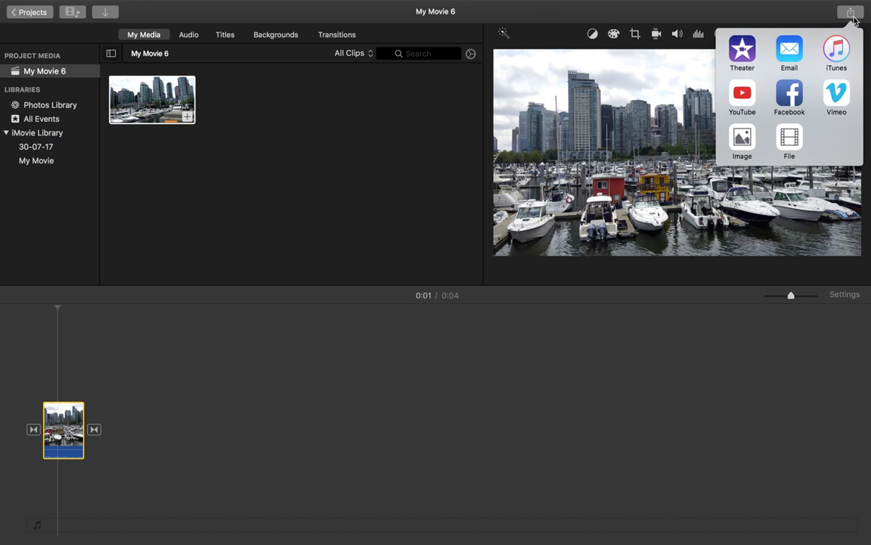
{"action": "mouse_move", "coordinate": [789, 141]}
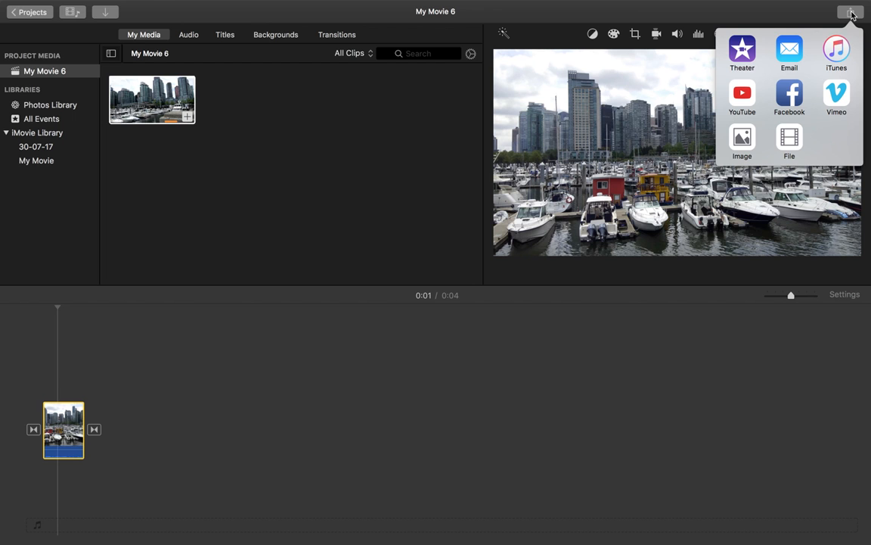
{"action": "left_click", "coordinate": [790, 142]}
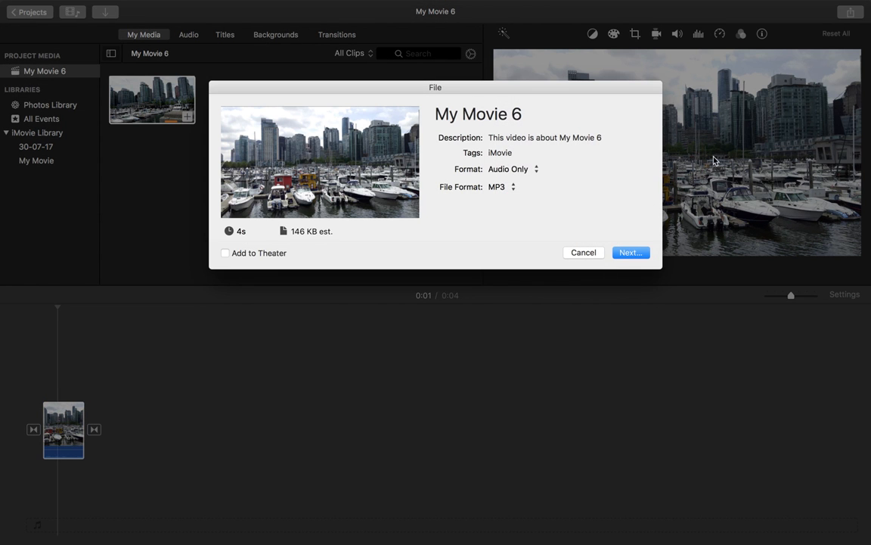
{"action": "left_click", "coordinate": [514, 170]}
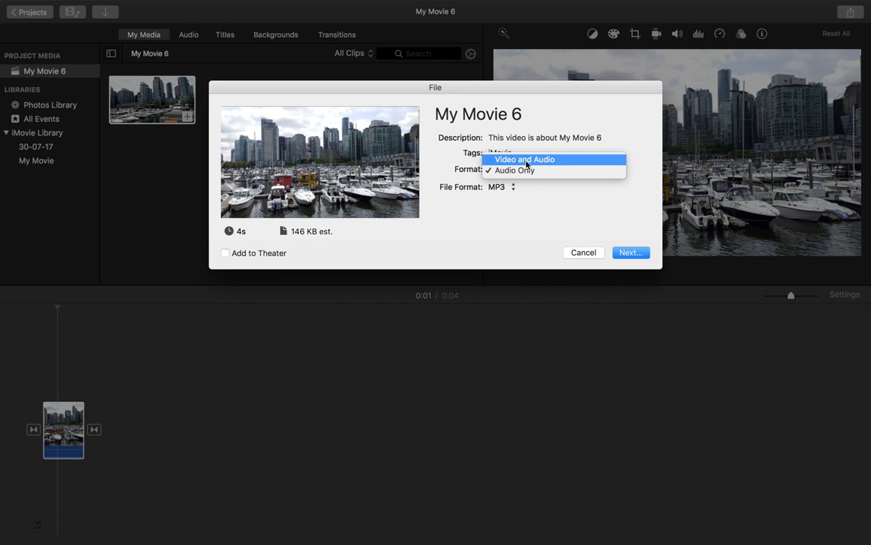
{"action": "left_click", "coordinate": [523, 159]}
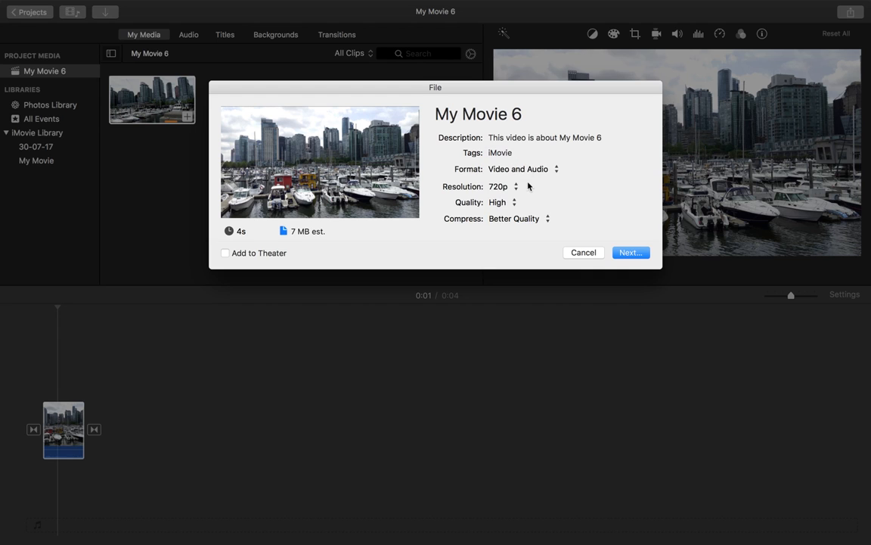
Keep resolution at 720p, high quality, and continue to the save step
{"action": "left_click", "coordinate": [503, 186]}
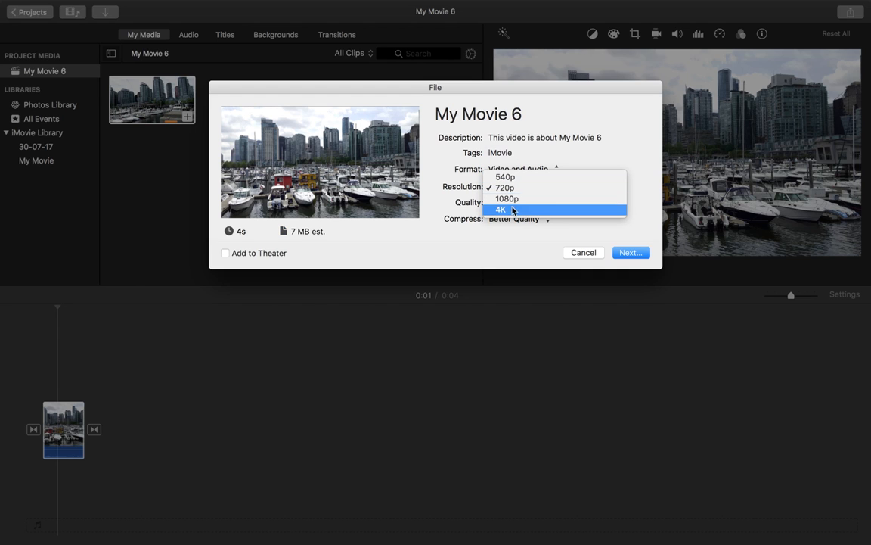
{"action": "mouse_move", "coordinate": [506, 199]}
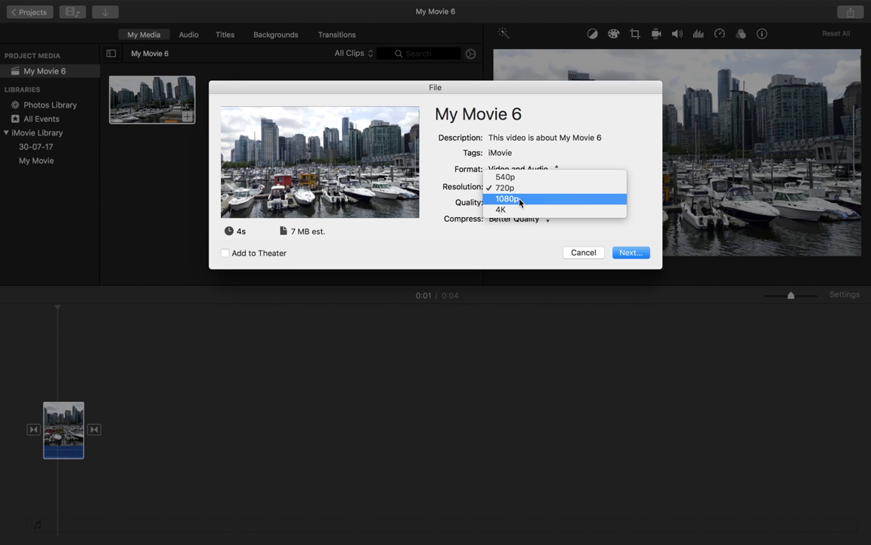
{"action": "mouse_move", "coordinate": [499, 208]}
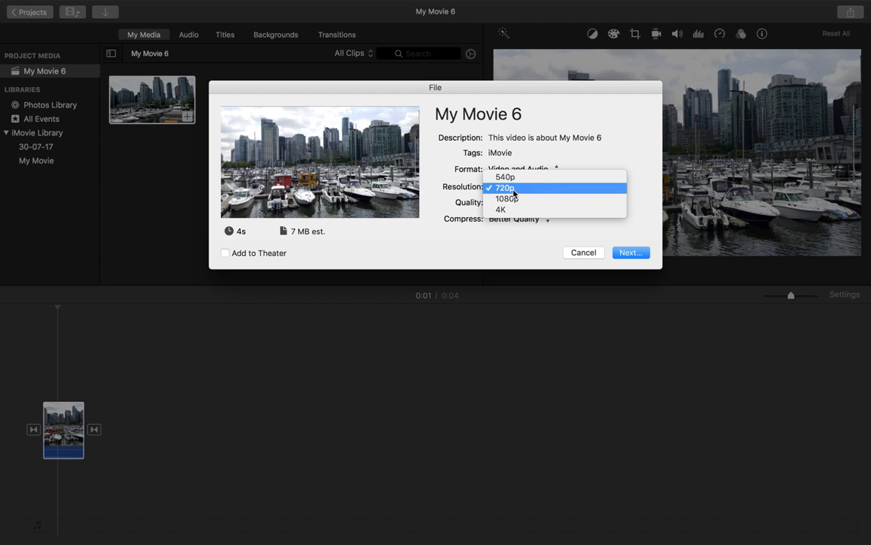
{"action": "left_click", "coordinate": [505, 188]}
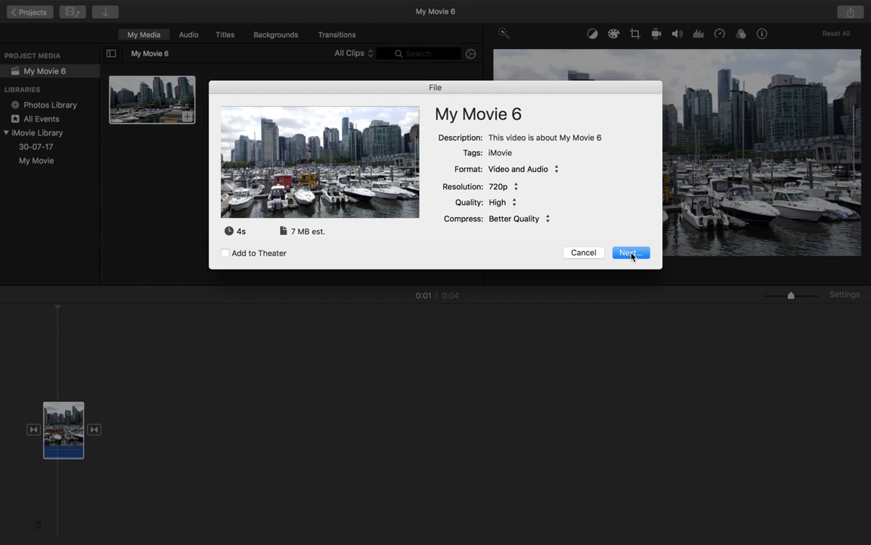
{"action": "mouse_move", "coordinate": [557, 233]}
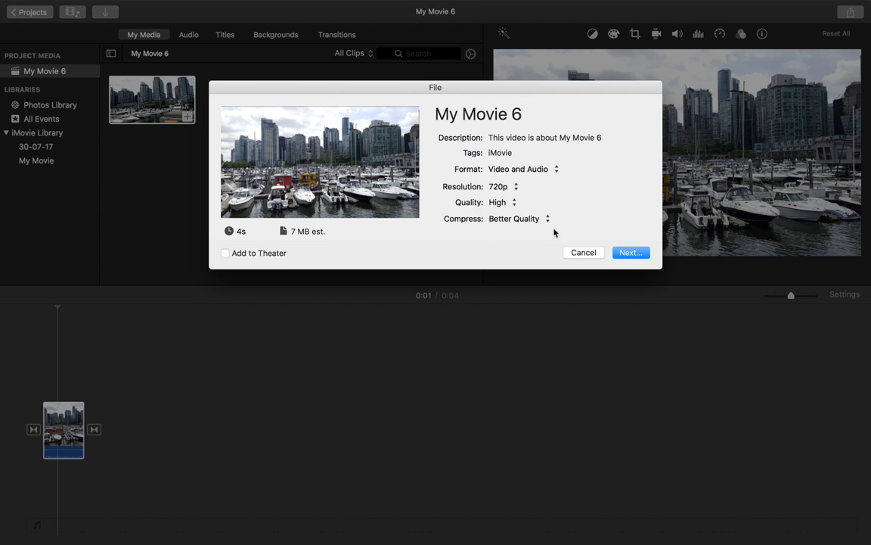
{"action": "left_click", "coordinate": [630, 251]}
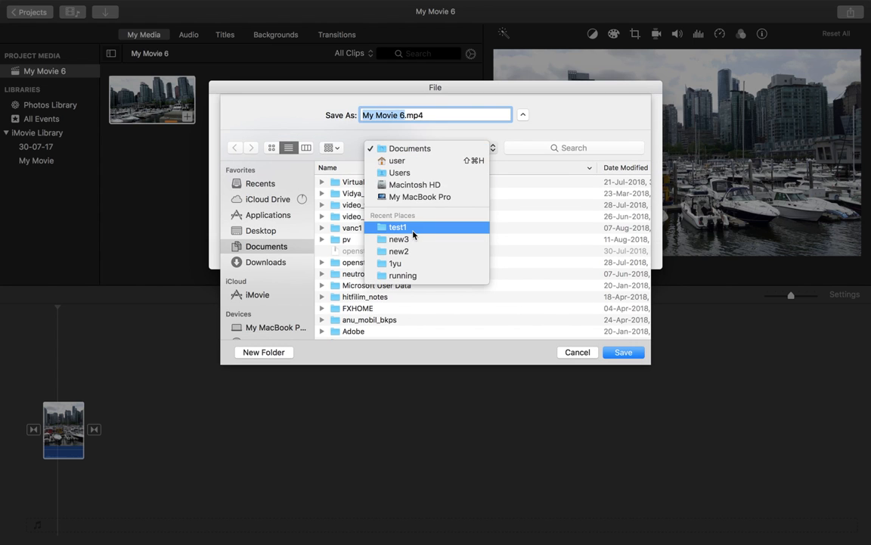
Save the export as 1.mp4 in the test1 folder and reveal it in Finder
{"action": "left_click", "coordinate": [398, 227]}
{"action": "type", "text": "1"}
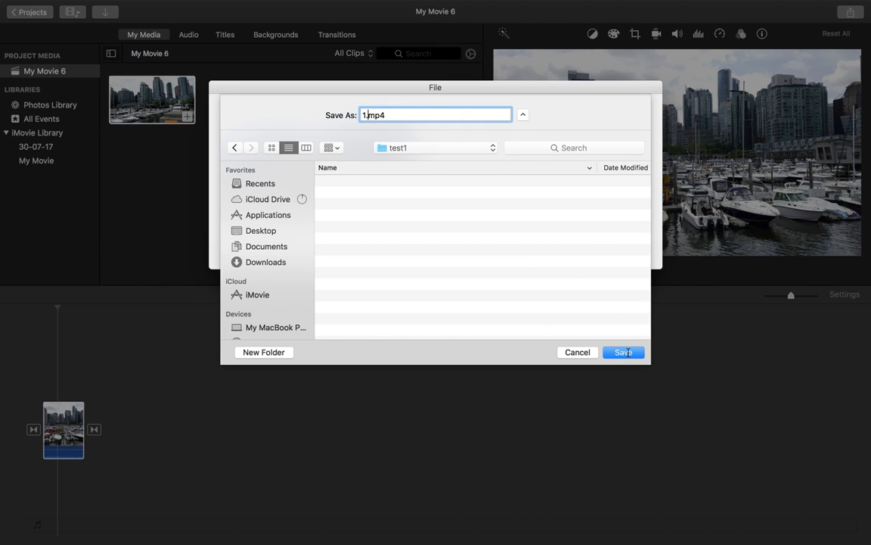
{"action": "left_click", "coordinate": [623, 351]}
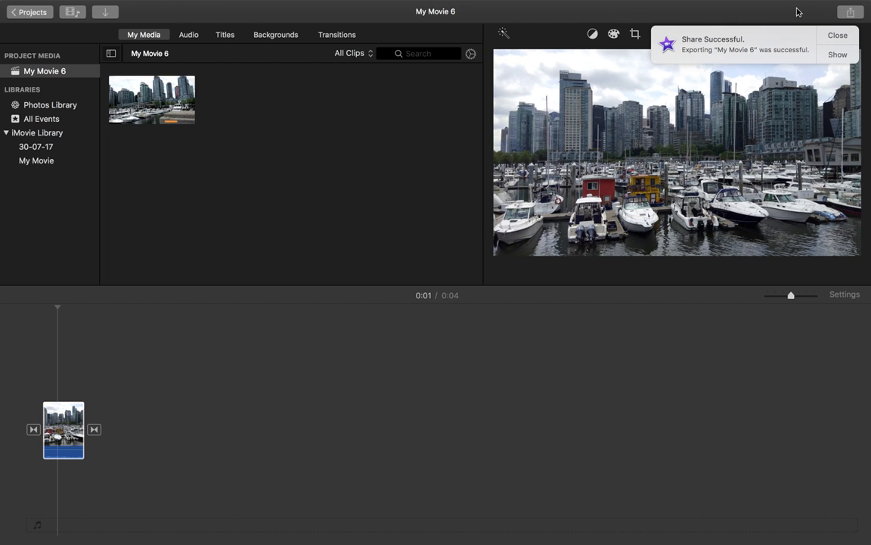
{"action": "left_click", "coordinate": [836, 35]}
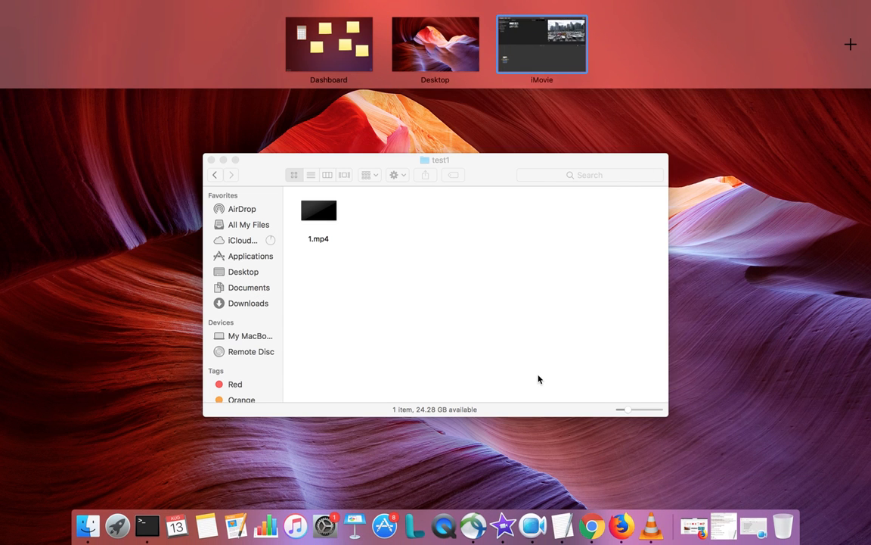
{"action": "mouse_move", "coordinate": [354, 523]}
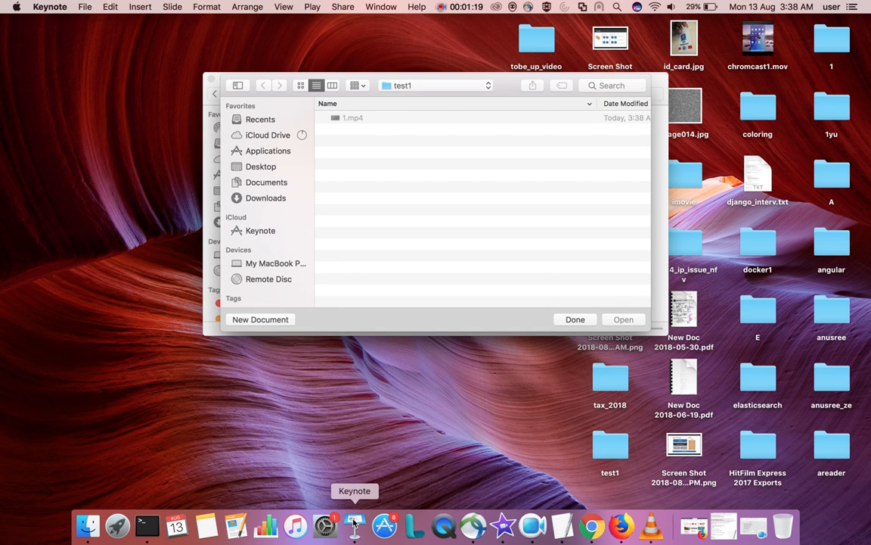
Start a new Keynote presentation from the open dialog
{"action": "left_click", "coordinate": [260, 319]}
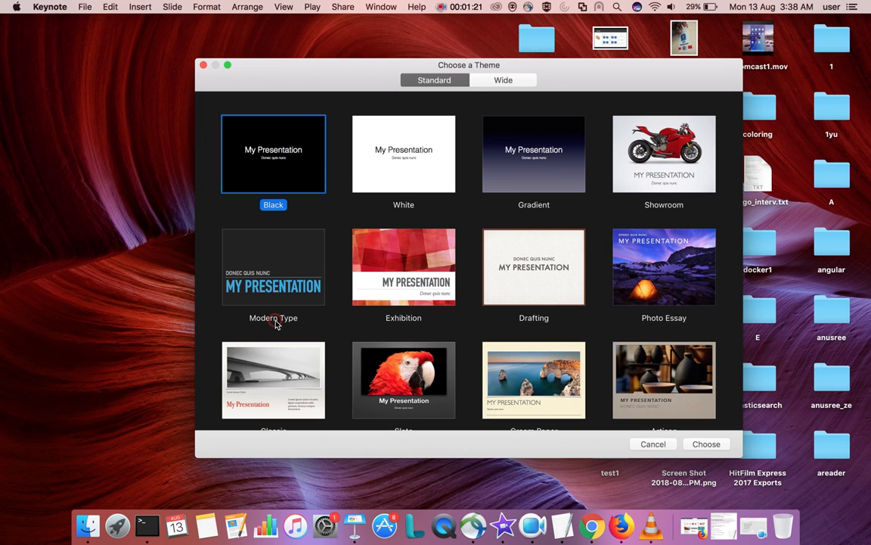
{"action": "mouse_move", "coordinate": [396, 184]}
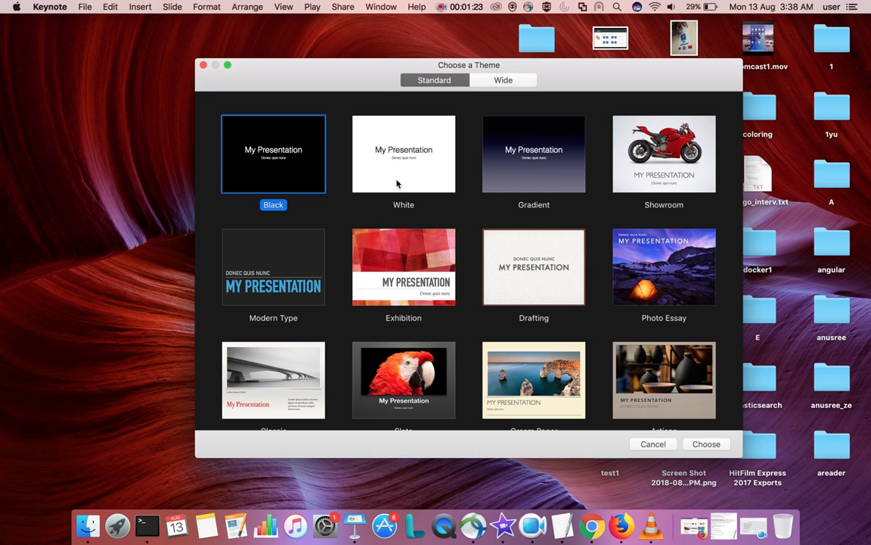
{"action": "mouse_move", "coordinate": [390, 169]}
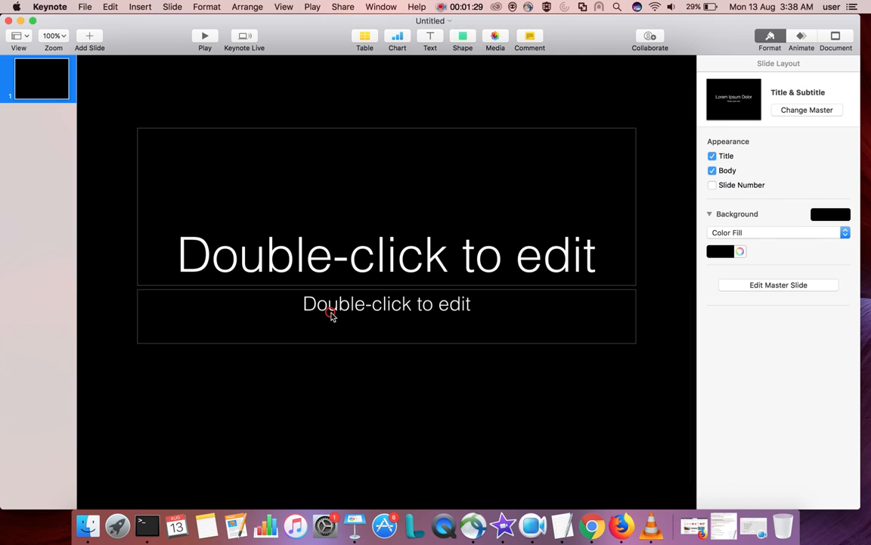
Clear the slide's subtitle placeholder and show the test1 folder with 1.mp4 in Finder
{"action": "left_click", "coordinate": [711, 170]}
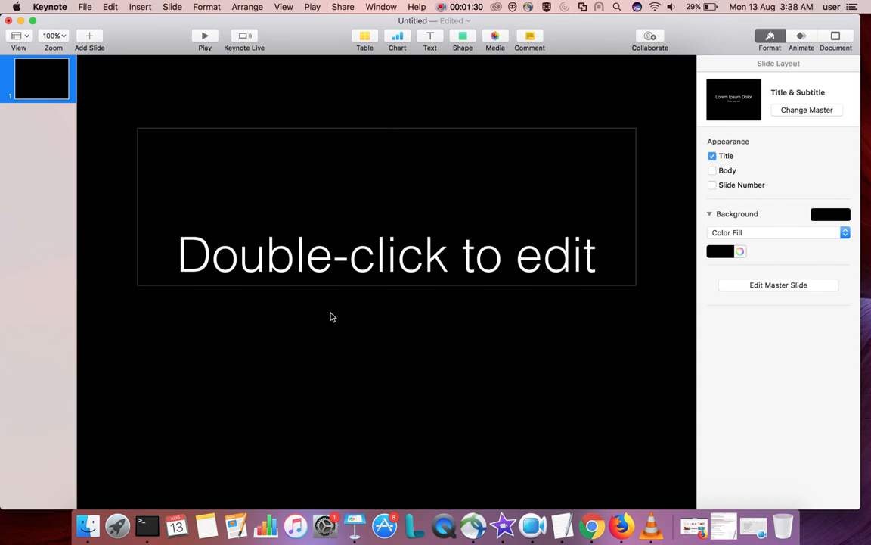
{"action": "left_click", "coordinate": [711, 156]}
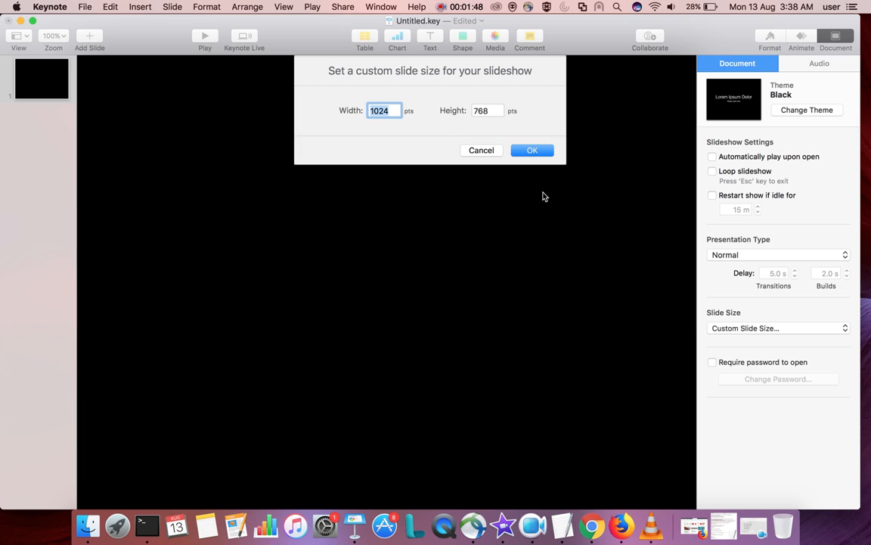
{"action": "left_click", "coordinate": [384, 110]}
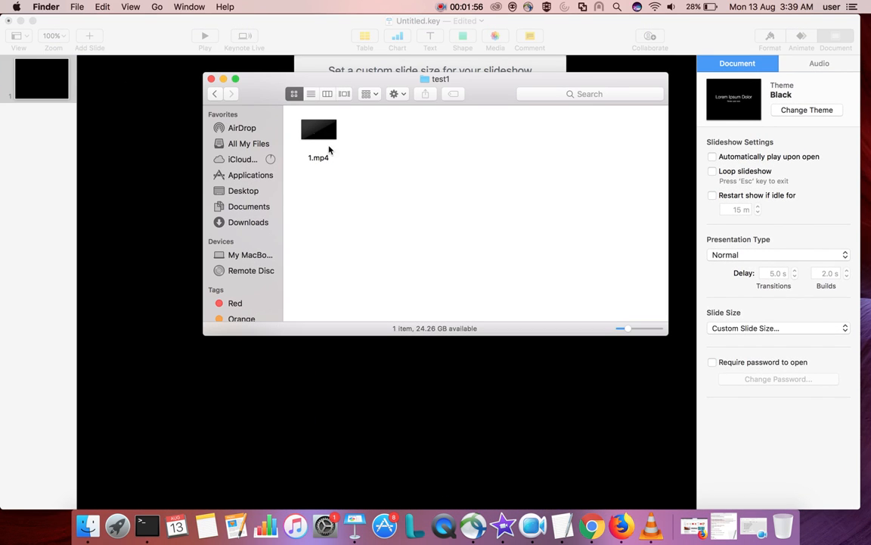
{"action": "right_click", "coordinate": [318, 129]}
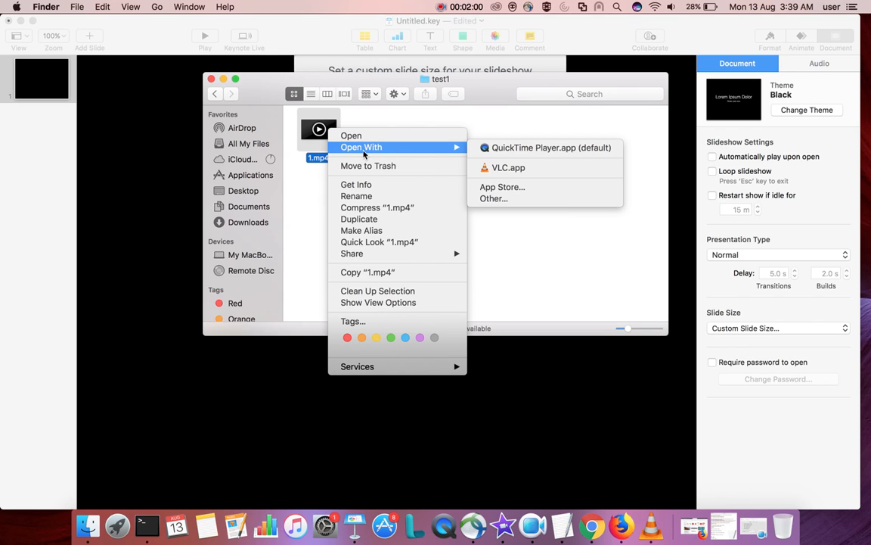
{"action": "mouse_move", "coordinate": [355, 184]}
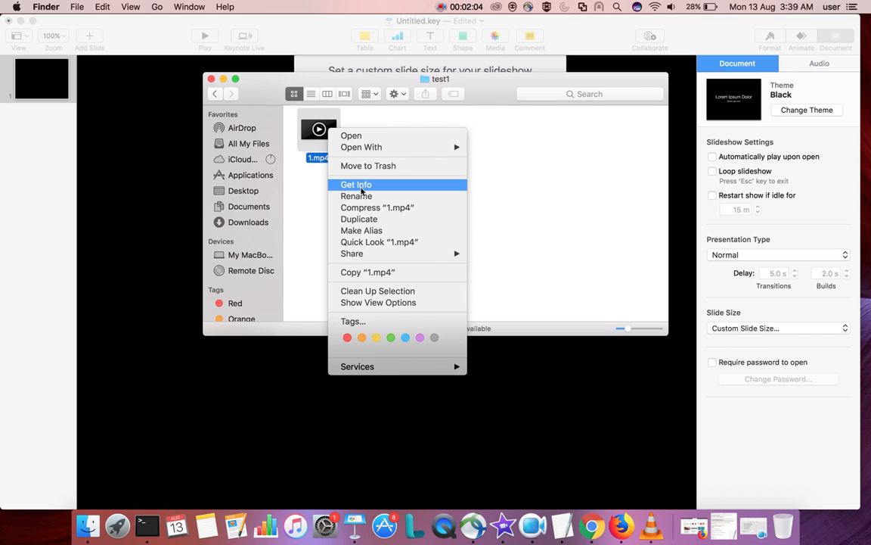
{"action": "left_click", "coordinate": [355, 185]}
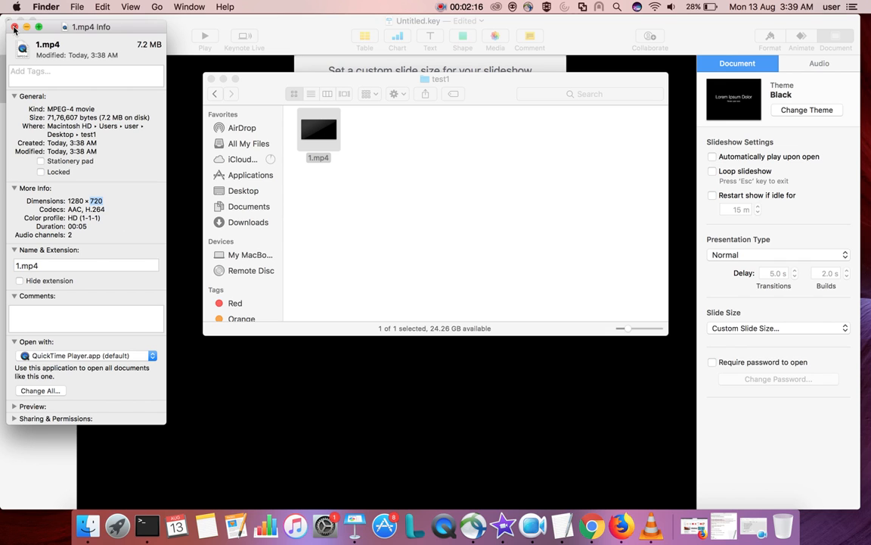
{"action": "left_click", "coordinate": [15, 28]}
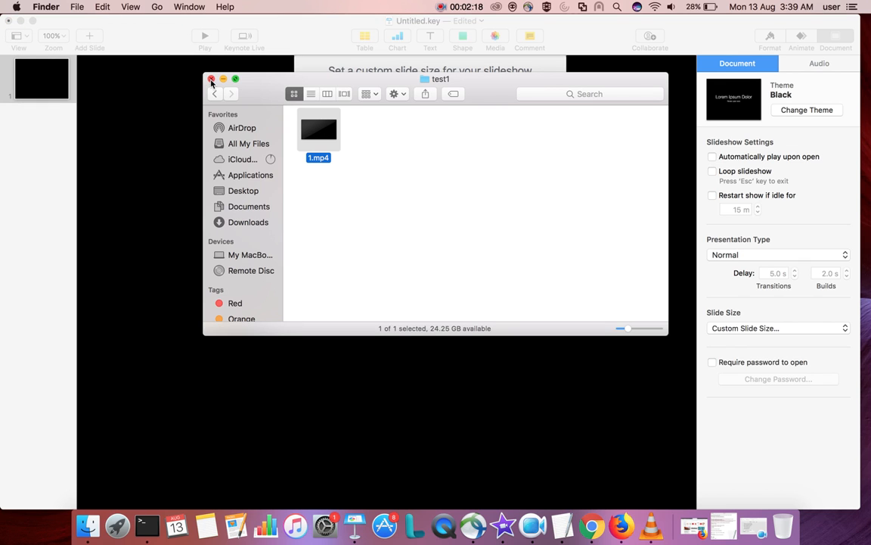
Set the custom slide size to 720 × 720 pixels and confirm it
{"action": "left_click", "coordinate": [212, 79]}
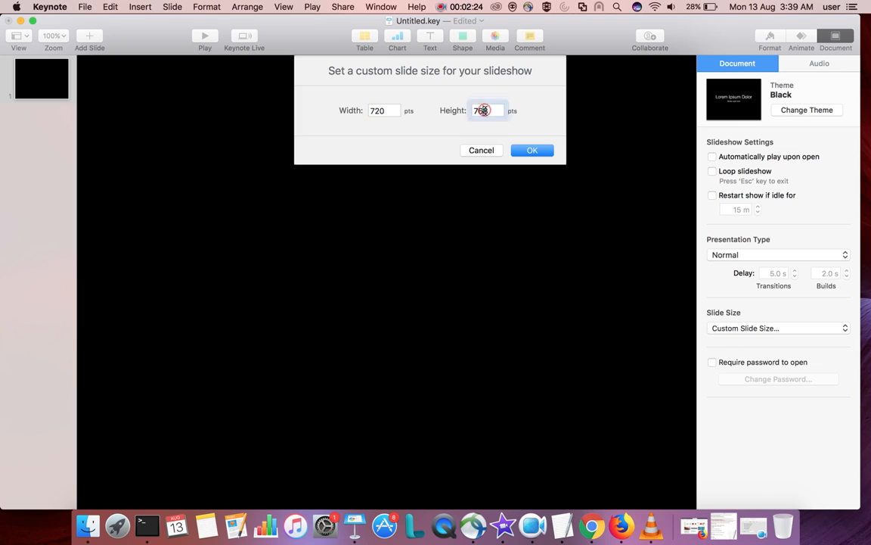
{"action": "type", "text": "720"}
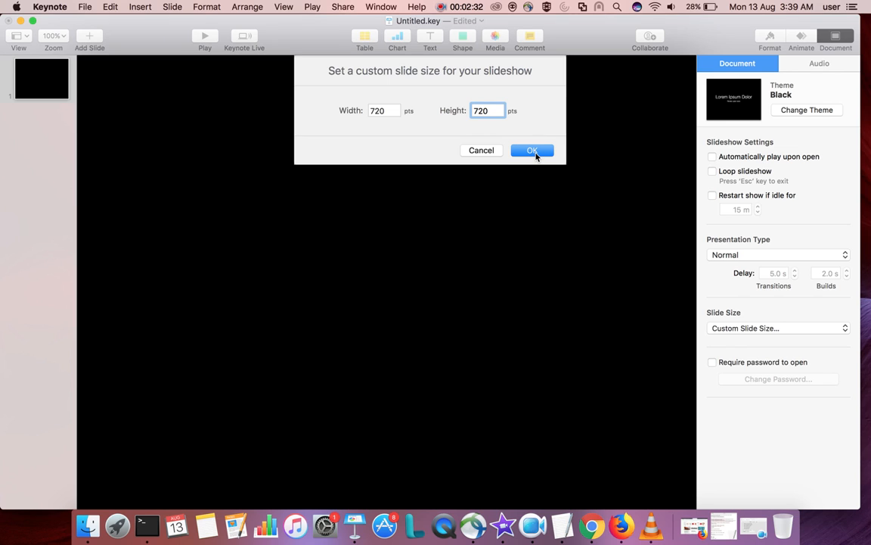
{"action": "left_click", "coordinate": [533, 150]}
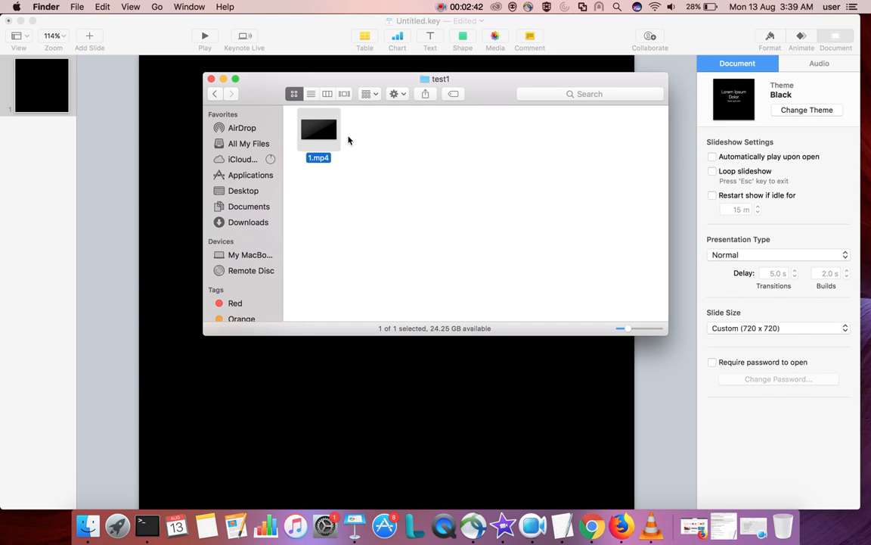
{"action": "mouse_move", "coordinate": [411, 154]}
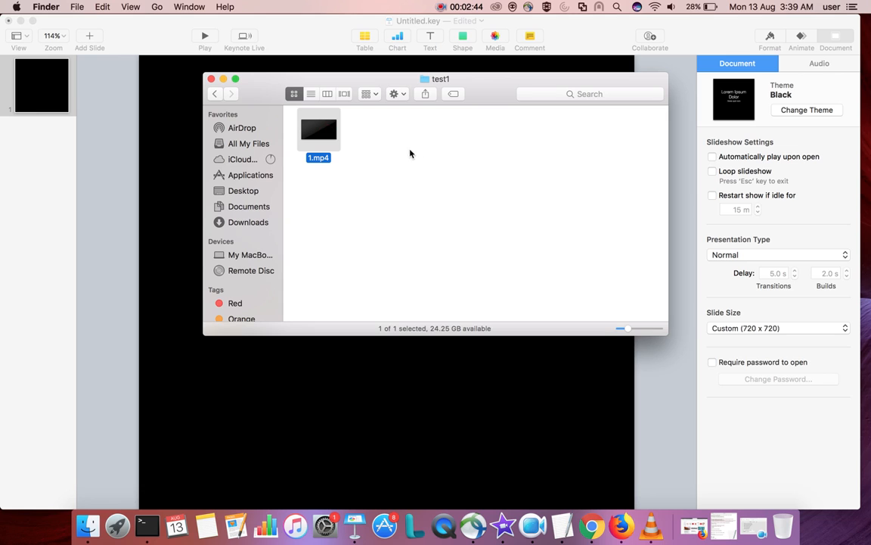
{"action": "mouse_move", "coordinate": [429, 162]}
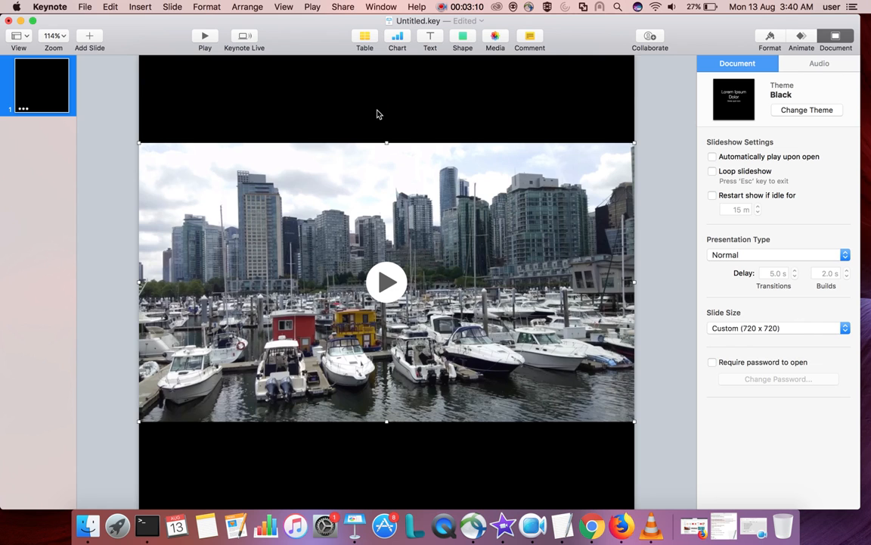
Deselect the 1.mp4 video after dropping it onto the square slide
{"action": "left_click", "coordinate": [388, 283]}
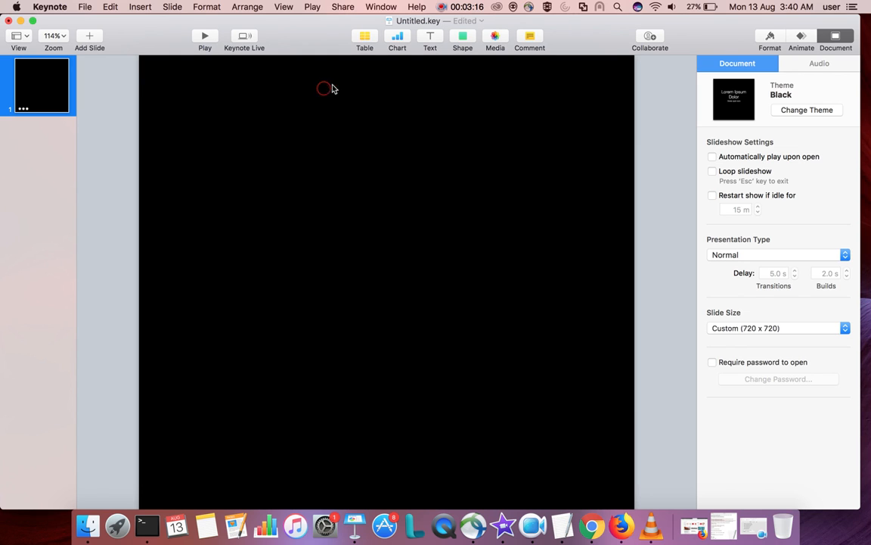
Add a 'Please Like' text box at the top of the slide and select the caption
{"action": "left_click", "coordinate": [430, 36]}
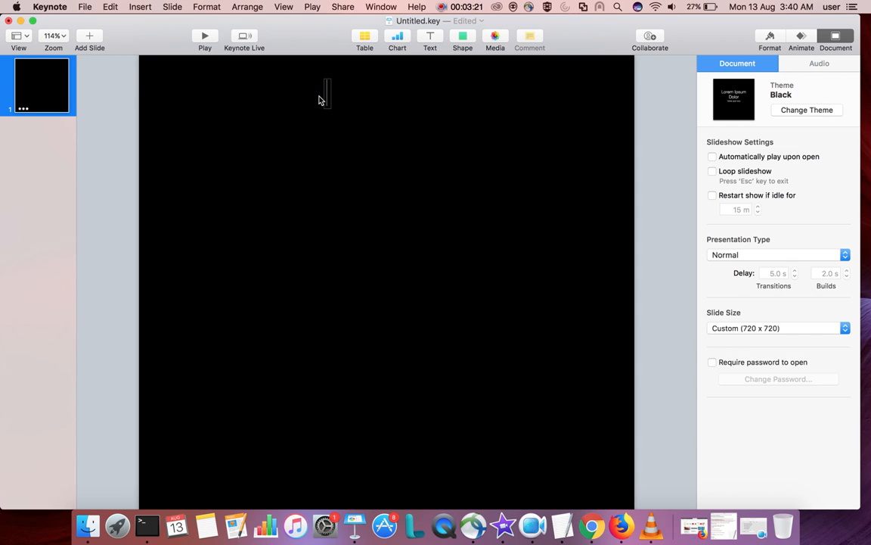
{"action": "type", "text": "Ple"}
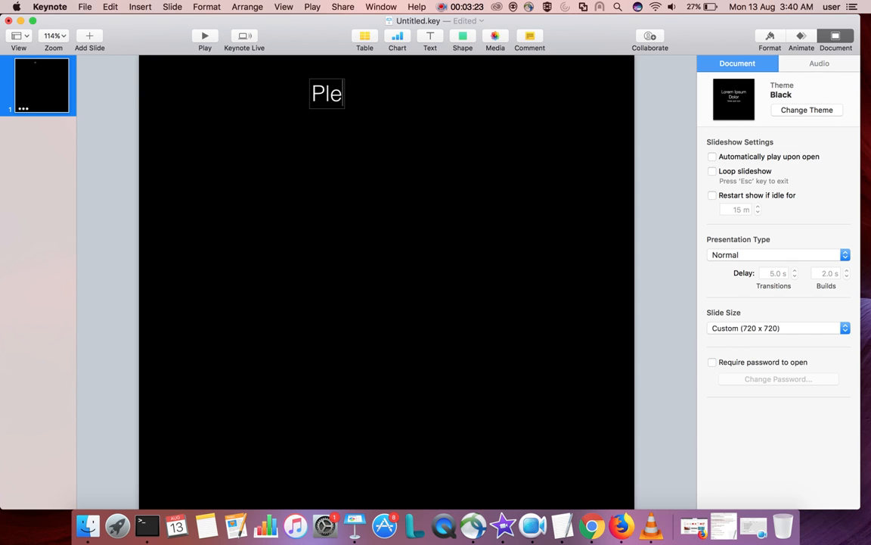
{"action": "type", "text": "ase Li"}
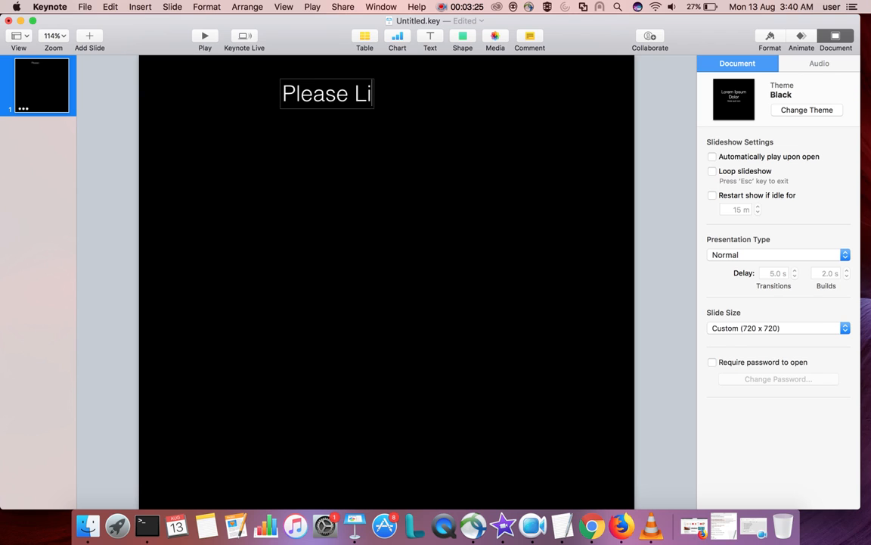
{"action": "type", "text": "ke"}
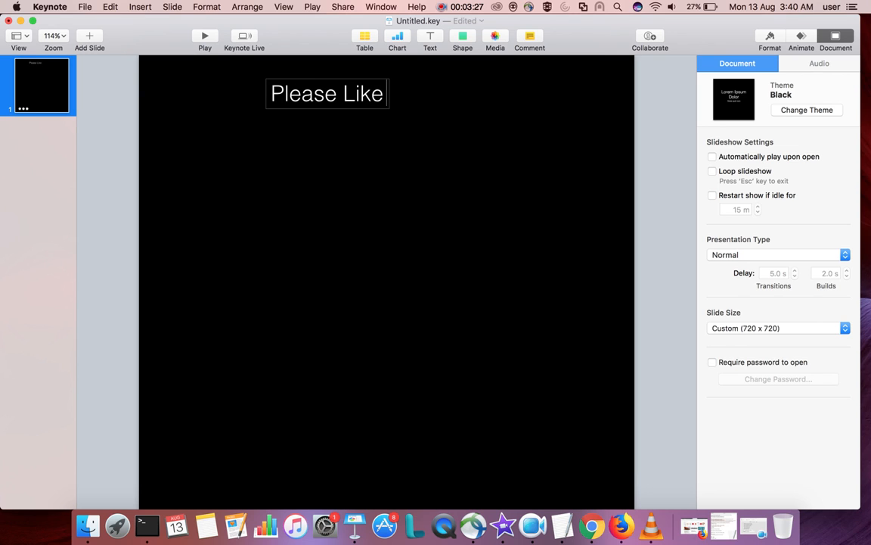
{"action": "triple_click", "coordinate": [327, 93]}
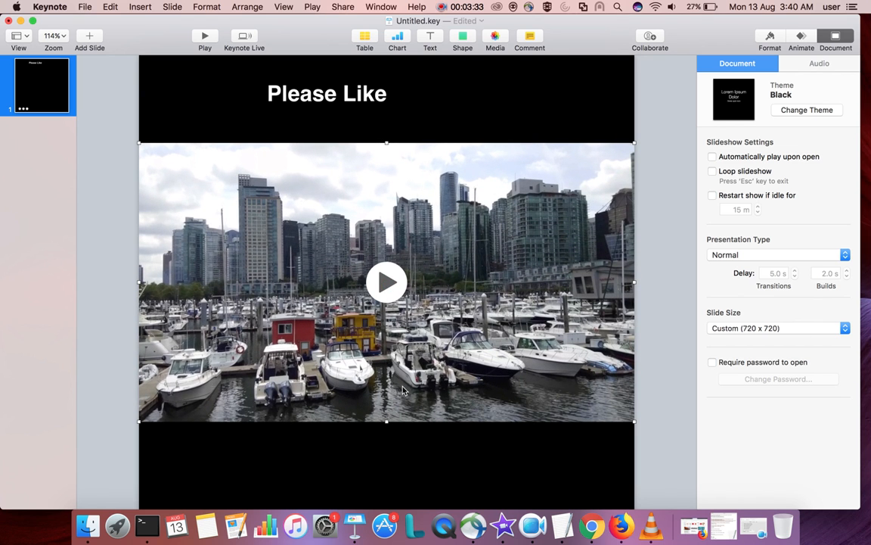
{"action": "mouse_move", "coordinate": [389, 476]}
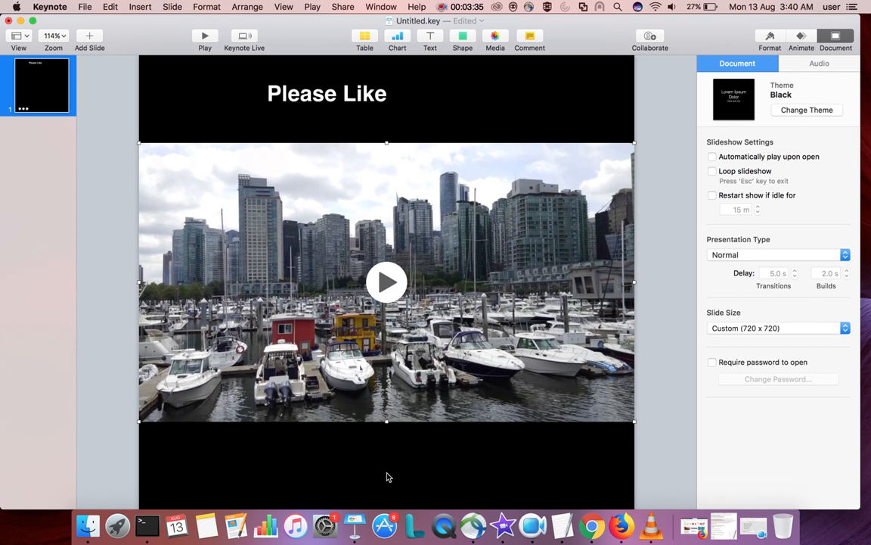
{"action": "mouse_move", "coordinate": [384, 313]}
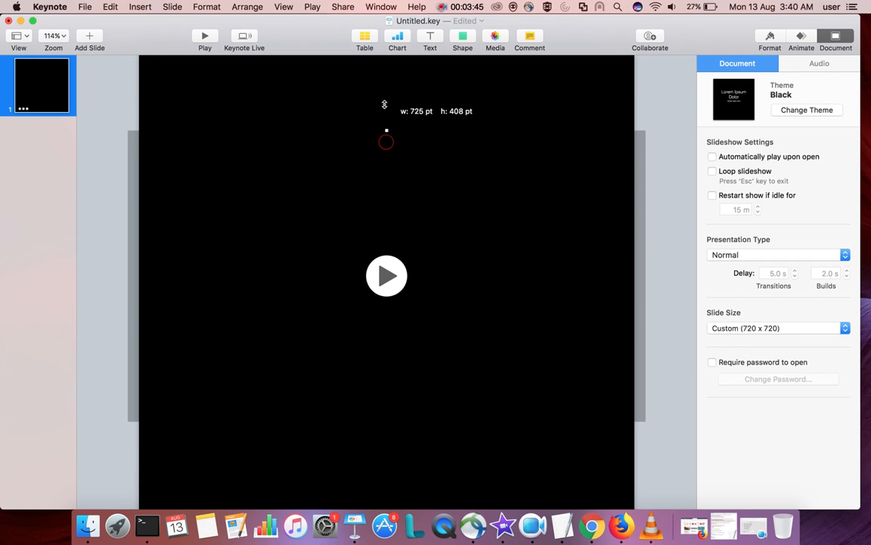
Stretch the video up and down so it covers the whole square slide
{"action": "left_click_drag", "start_coordinate": [386, 142], "coordinate": [378, 62]}
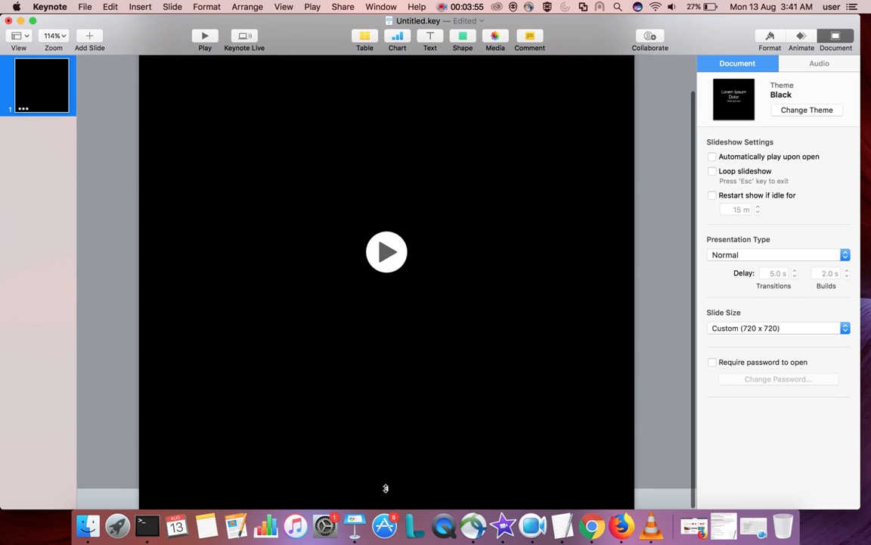
{"action": "mouse_move", "coordinate": [387, 484]}
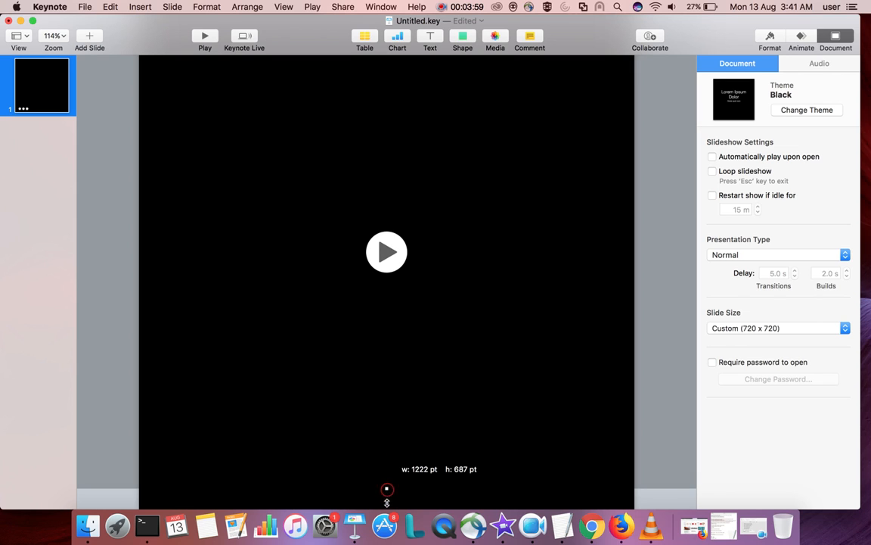
{"action": "left_click_drag", "start_coordinate": [387, 490], "coordinate": [387, 505]}
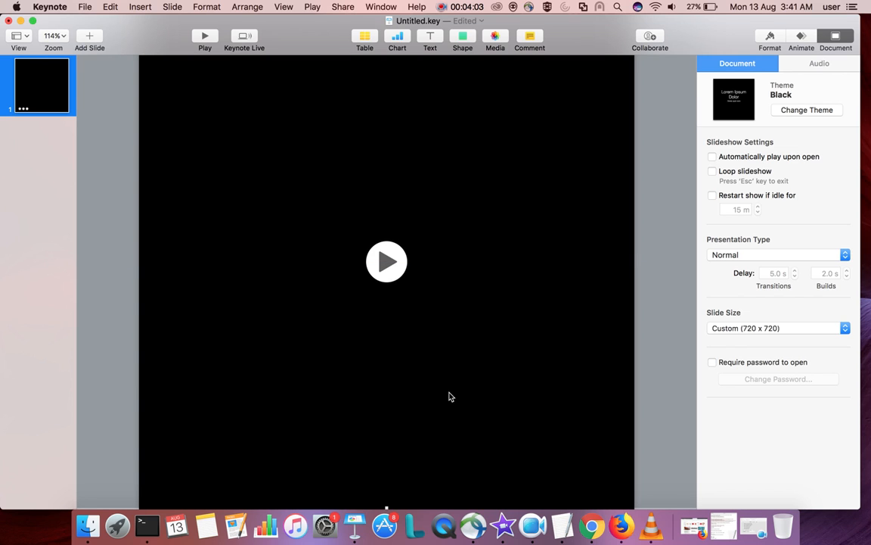
{"action": "mouse_move", "coordinate": [385, 523]}
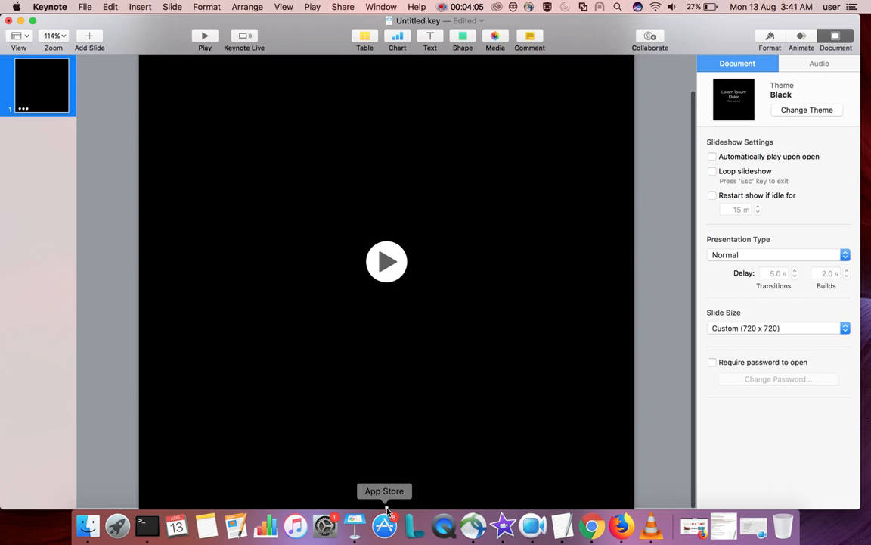
{"action": "mouse_move", "coordinate": [415, 447]}
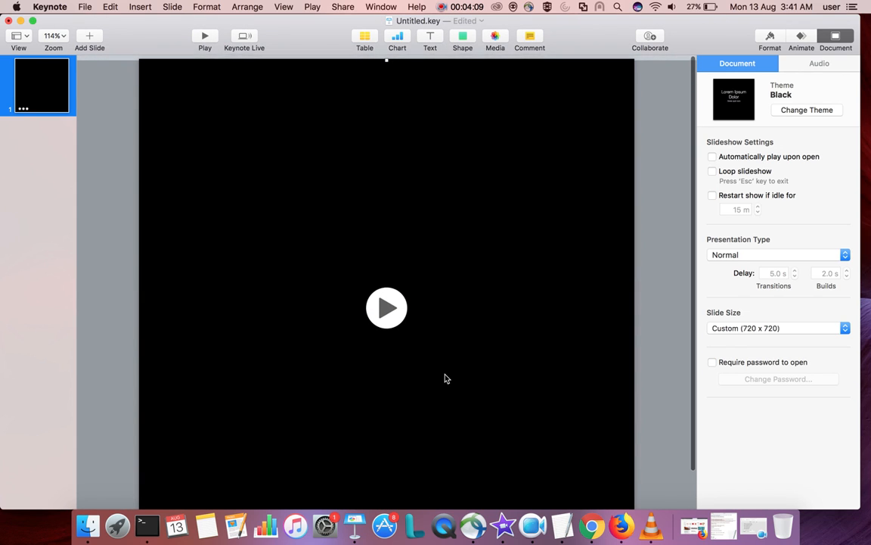
{"action": "mouse_move", "coordinate": [412, 264]}
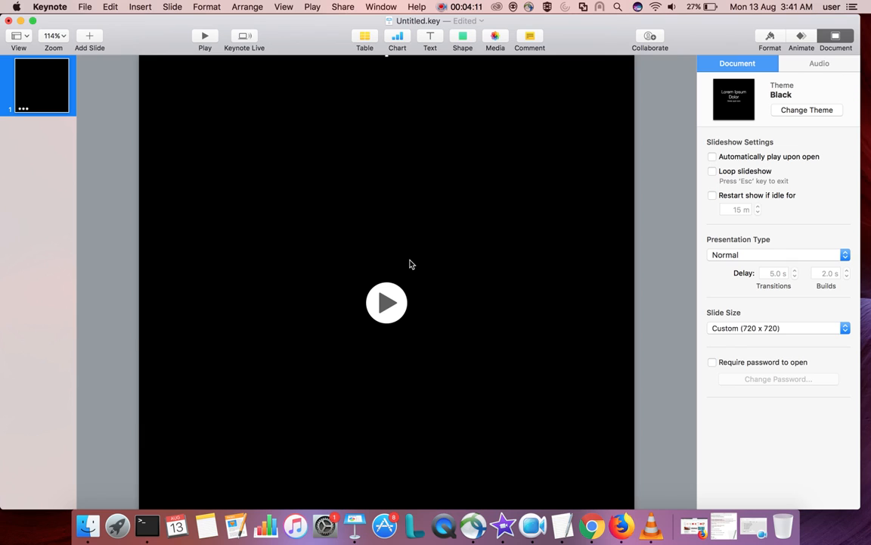
{"action": "mouse_move", "coordinate": [442, 257]}
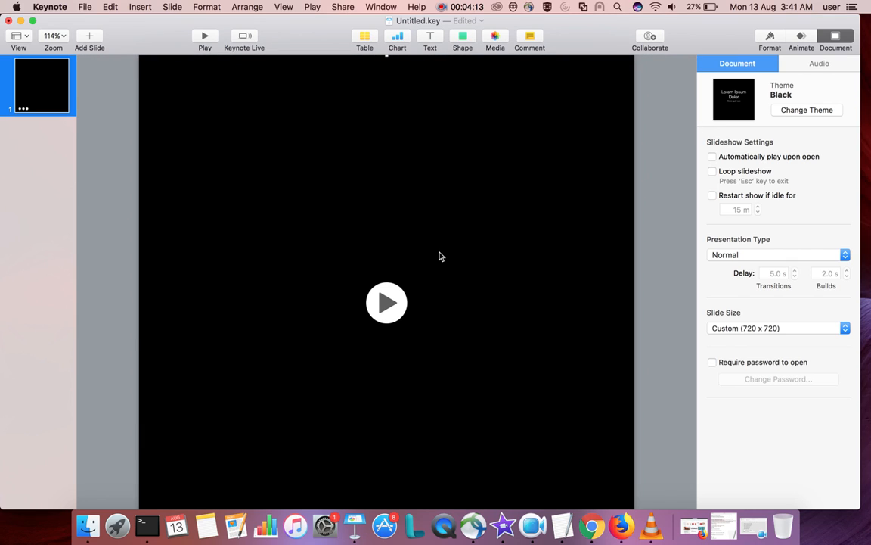
{"action": "mouse_move", "coordinate": [97, 427]}
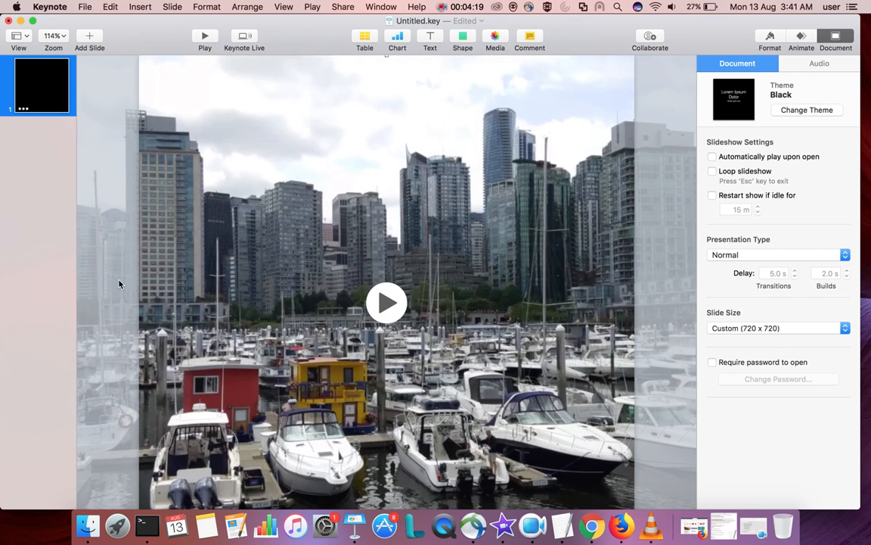
{"action": "mouse_move", "coordinate": [674, 188]}
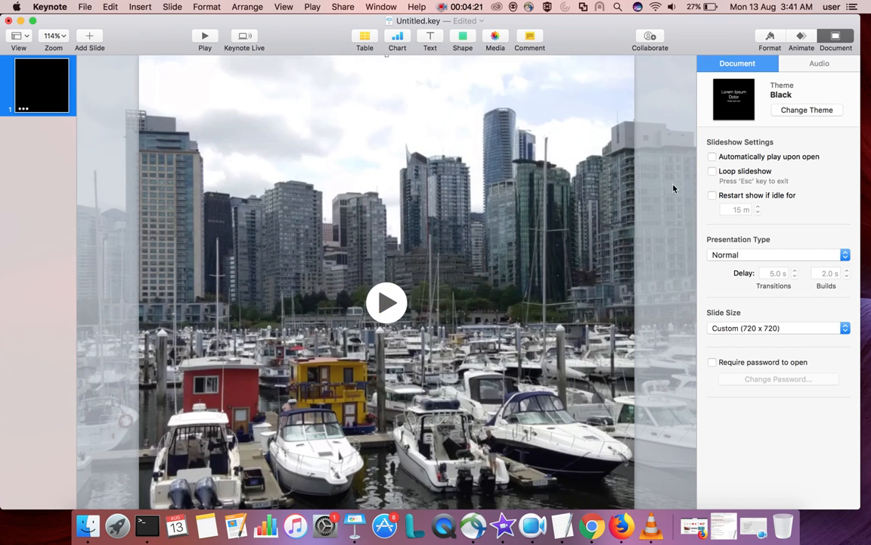
{"action": "mouse_move", "coordinate": [677, 378]}
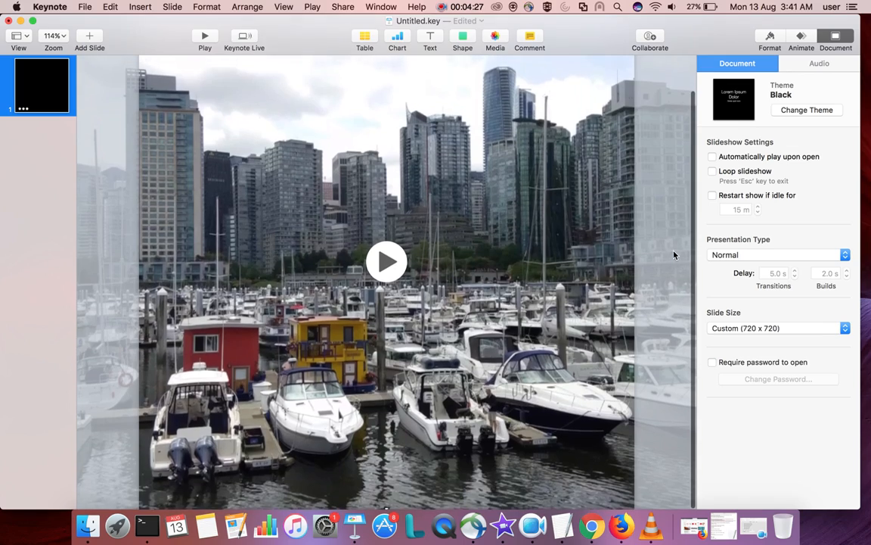
Select the video filling the 720×720 slide, ready to play
{"action": "left_click", "coordinate": [387, 260]}
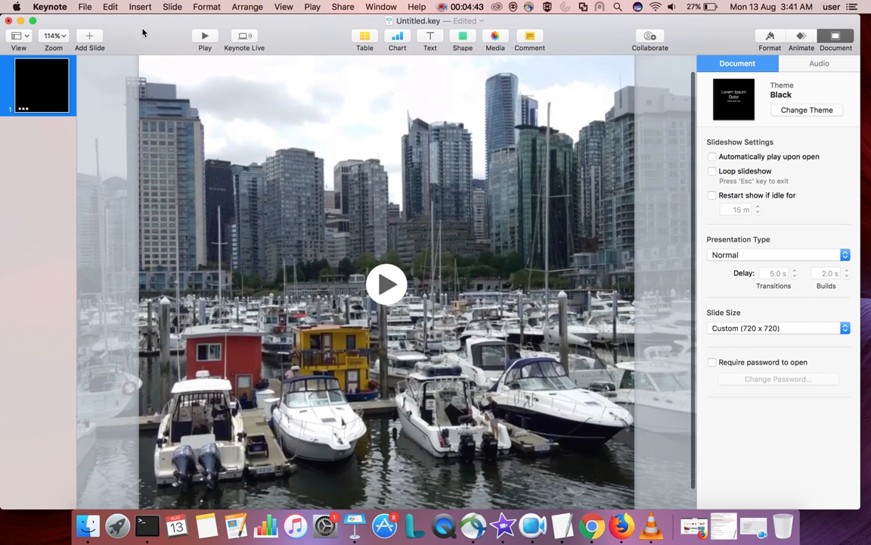
Export the Keynote presentation as a self-playing QuickTime movie, 0-second delays, 720p format, saved as 2.m4v in test1
{"action": "left_click", "coordinate": [85, 6]}
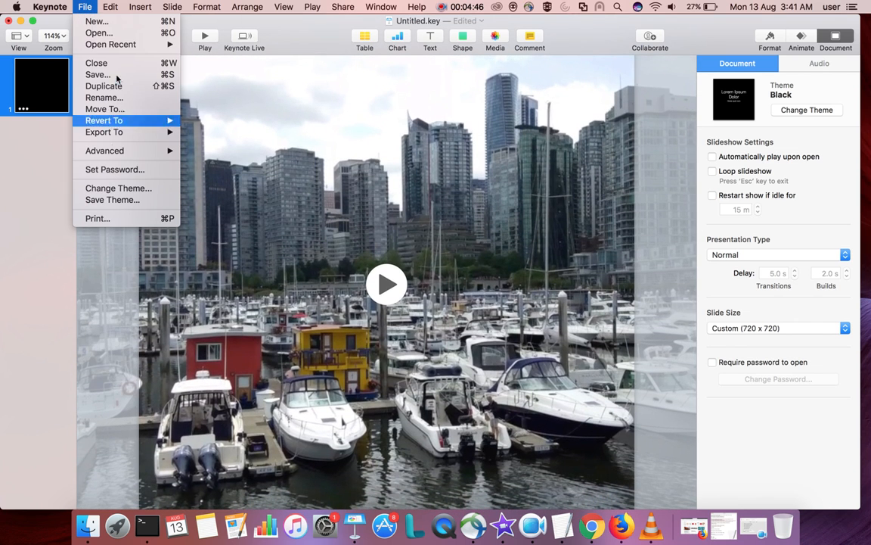
{"action": "mouse_move", "coordinate": [103, 132]}
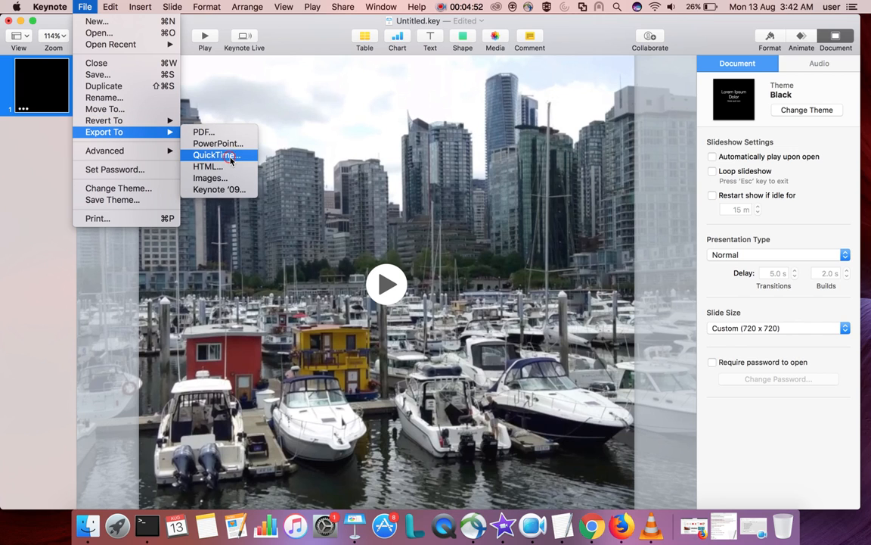
{"action": "left_click", "coordinate": [215, 155]}
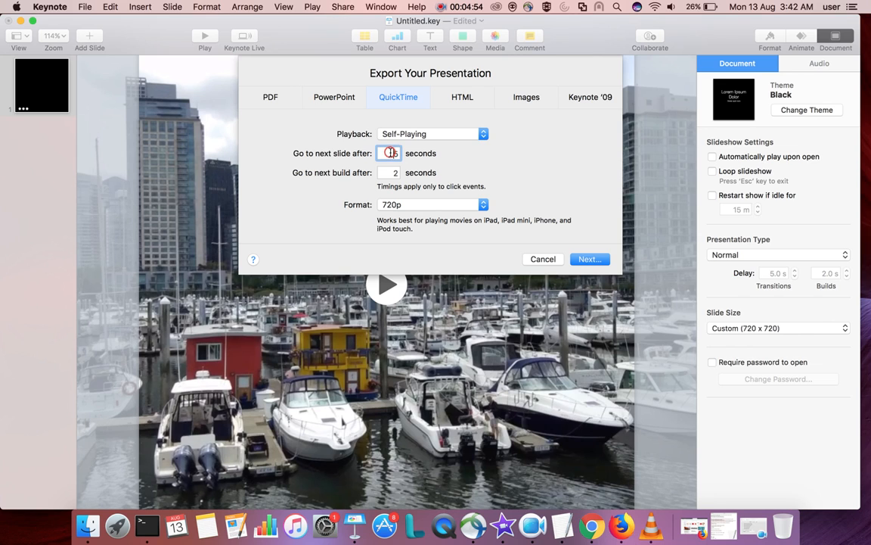
{"action": "left_click", "coordinate": [391, 173]}
{"action": "type", "text": "0"}
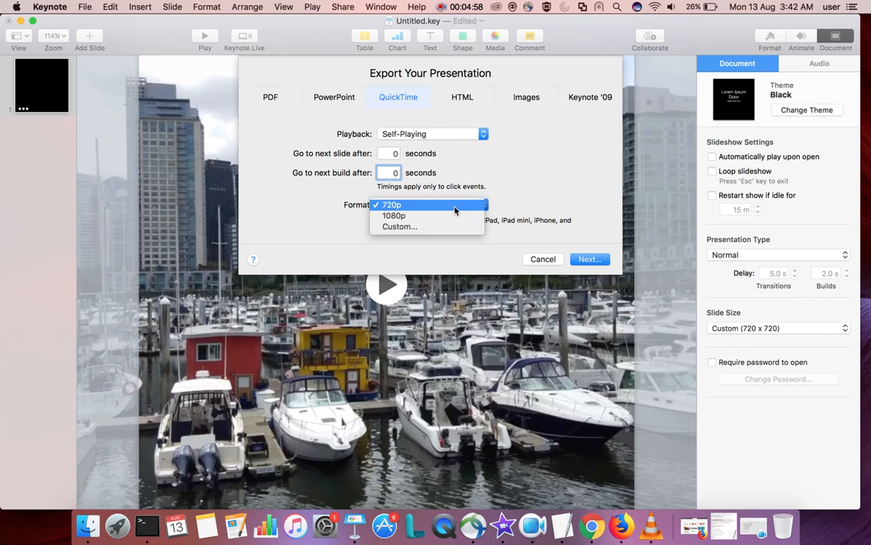
{"action": "left_click", "coordinate": [390, 204]}
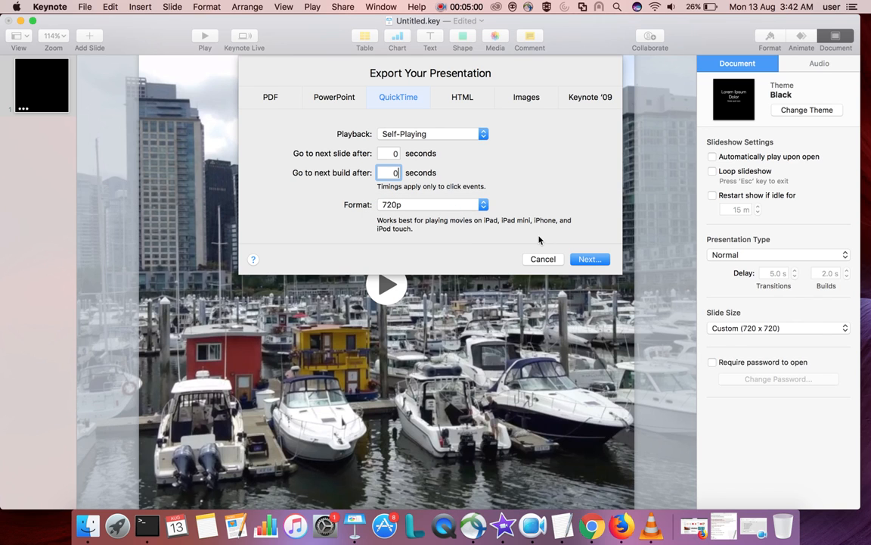
{"action": "left_click", "coordinate": [542, 259]}
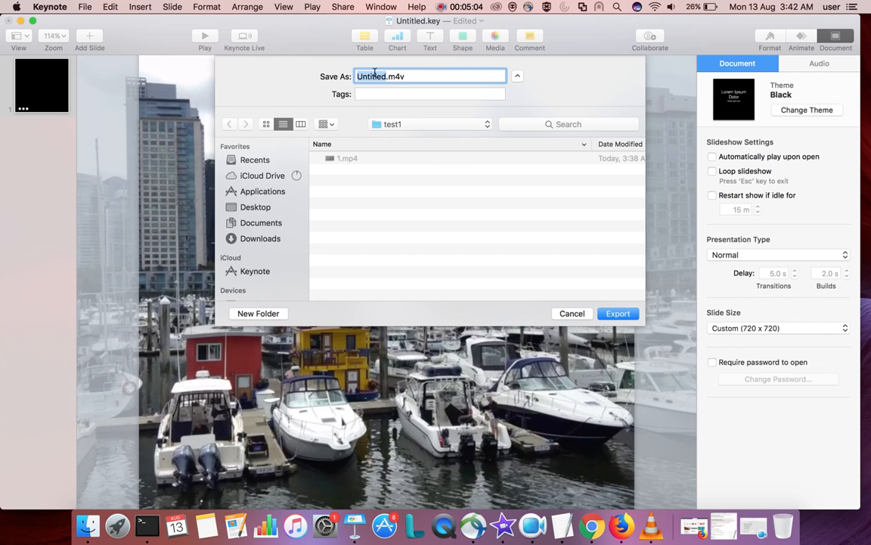
{"action": "left_click", "coordinate": [518, 76]}
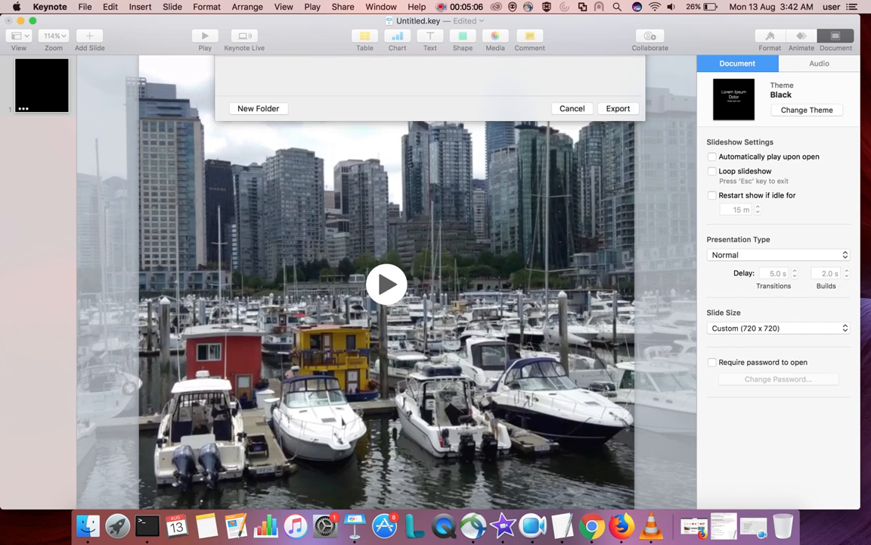
{"action": "left_click", "coordinate": [617, 109]}
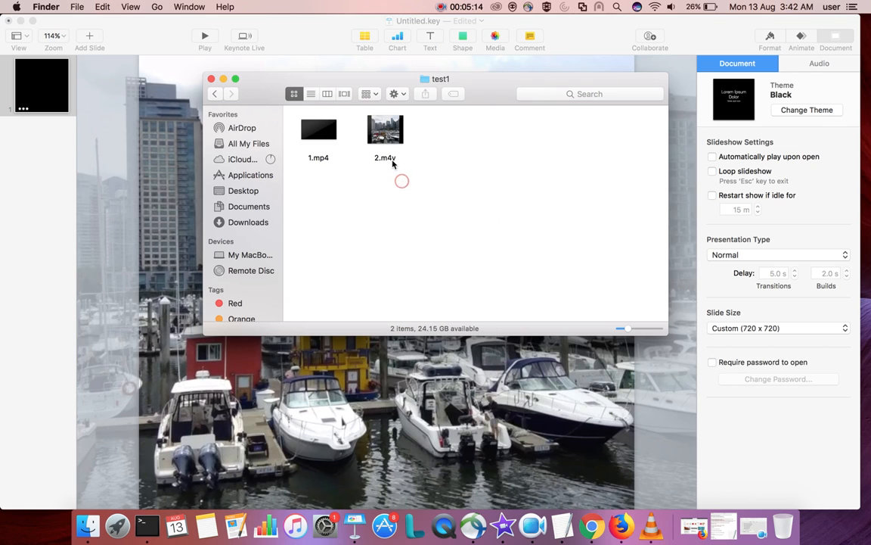
Open 2.m4v from the test1 folder so it loads into VLC's playlist
{"action": "left_click", "coordinate": [384, 128]}
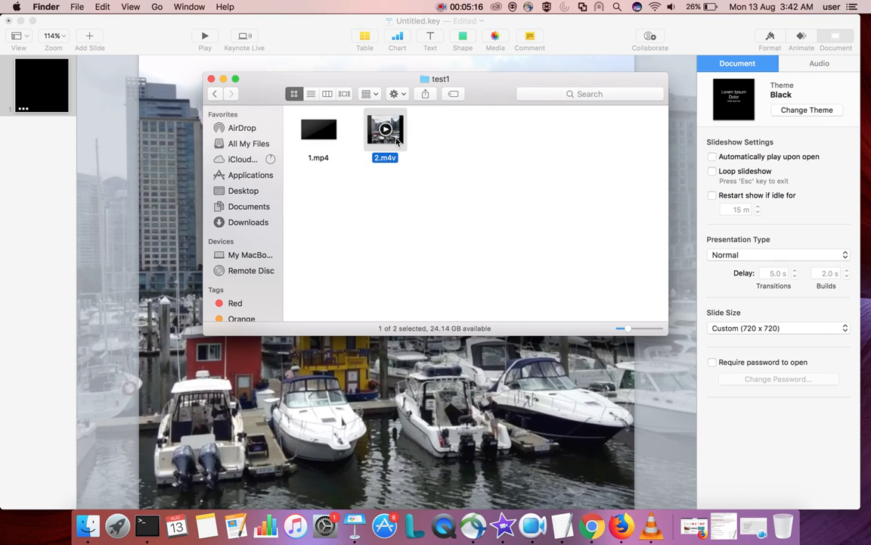
{"action": "double_click", "coordinate": [385, 128]}
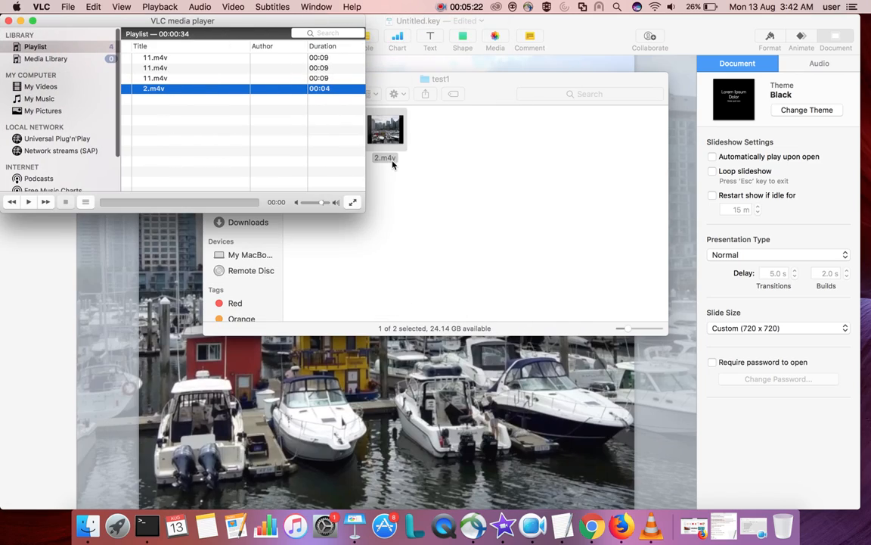
Play 2.m4v from the VLC playlist and reposition its square video window
{"action": "double_click", "coordinate": [155, 88]}
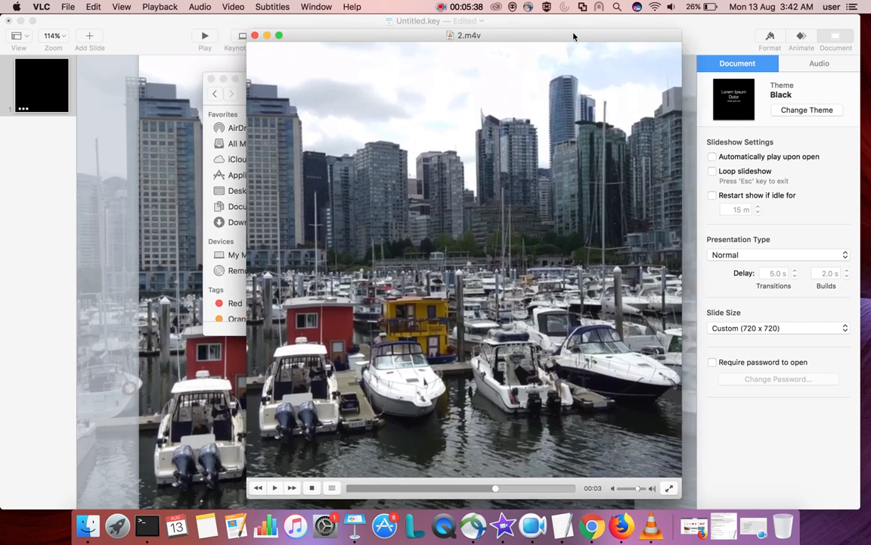
{"action": "left_click_drag", "start_coordinate": [469, 34], "coordinate": [593, 24]}
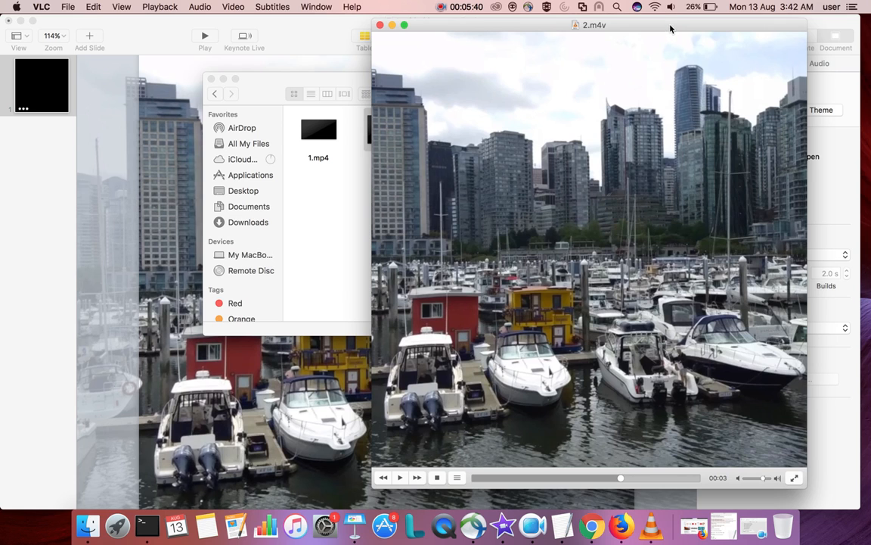
{"action": "left_click_drag", "start_coordinate": [593, 25], "coordinate": [282, 21]}
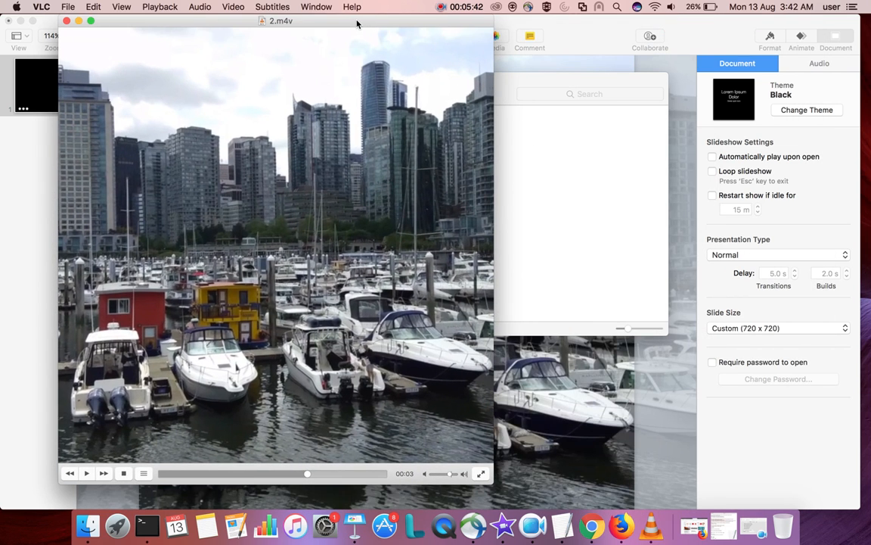